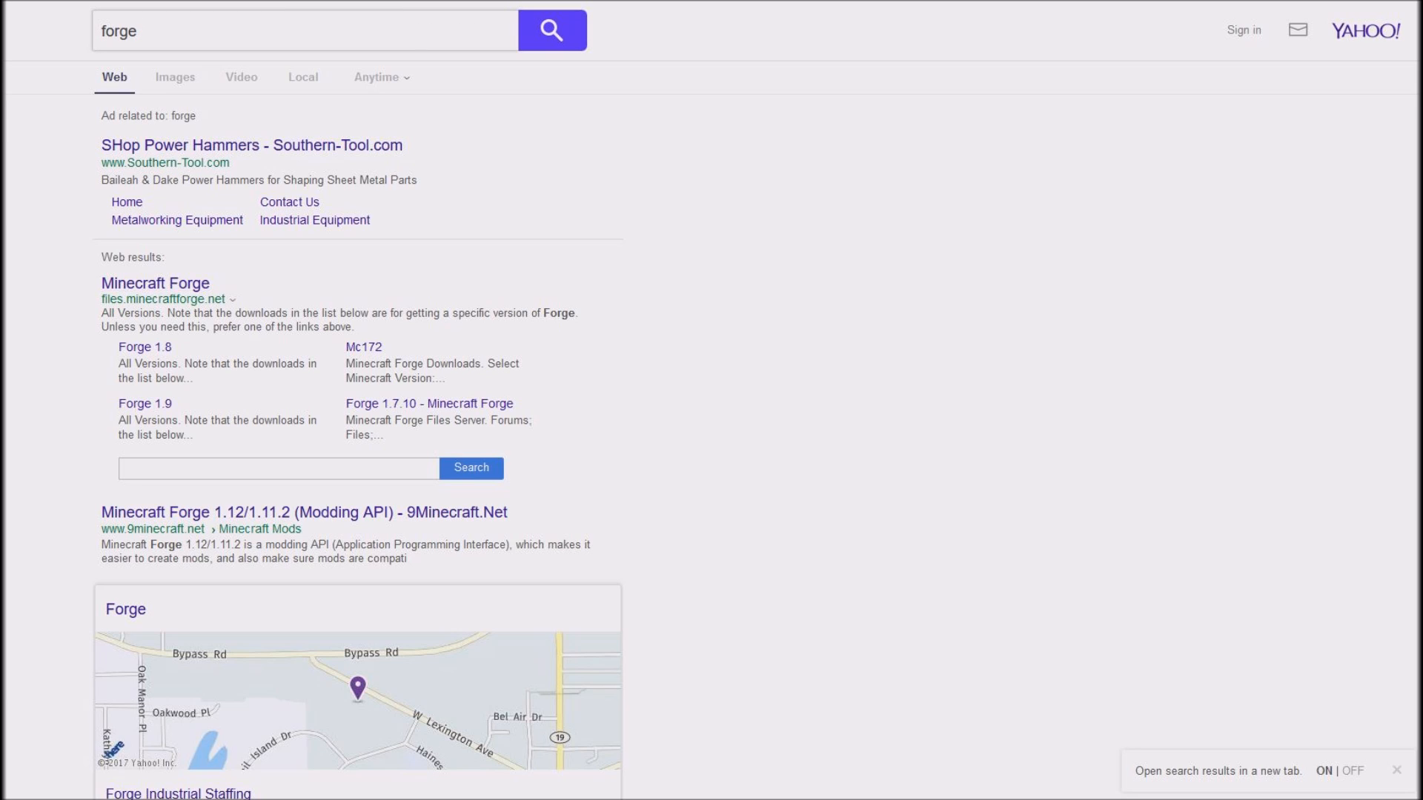
- From the 'forge' search results, go to the Minecraft Forge downloads site (files.minecraftforge.net)
click(304, 30)
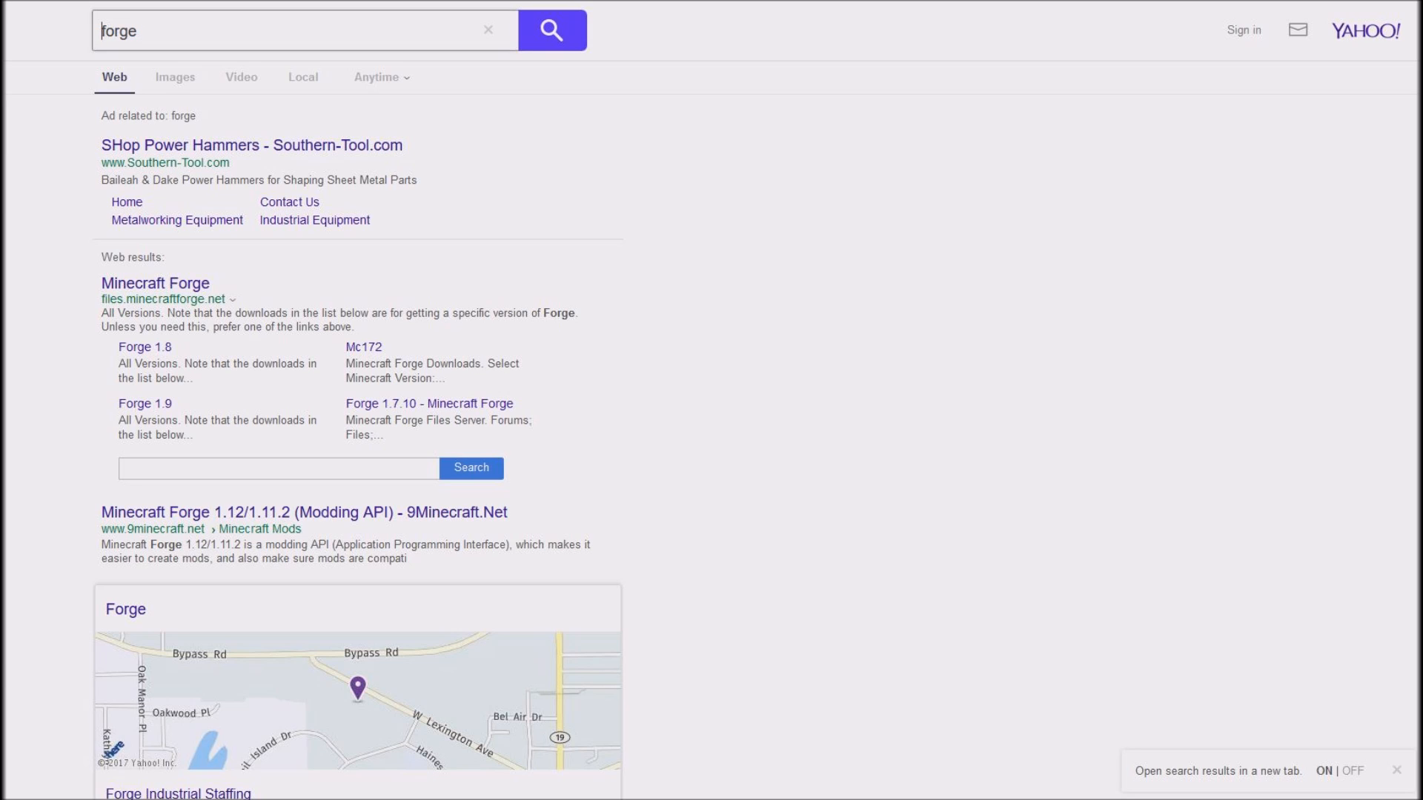
click(154, 283)
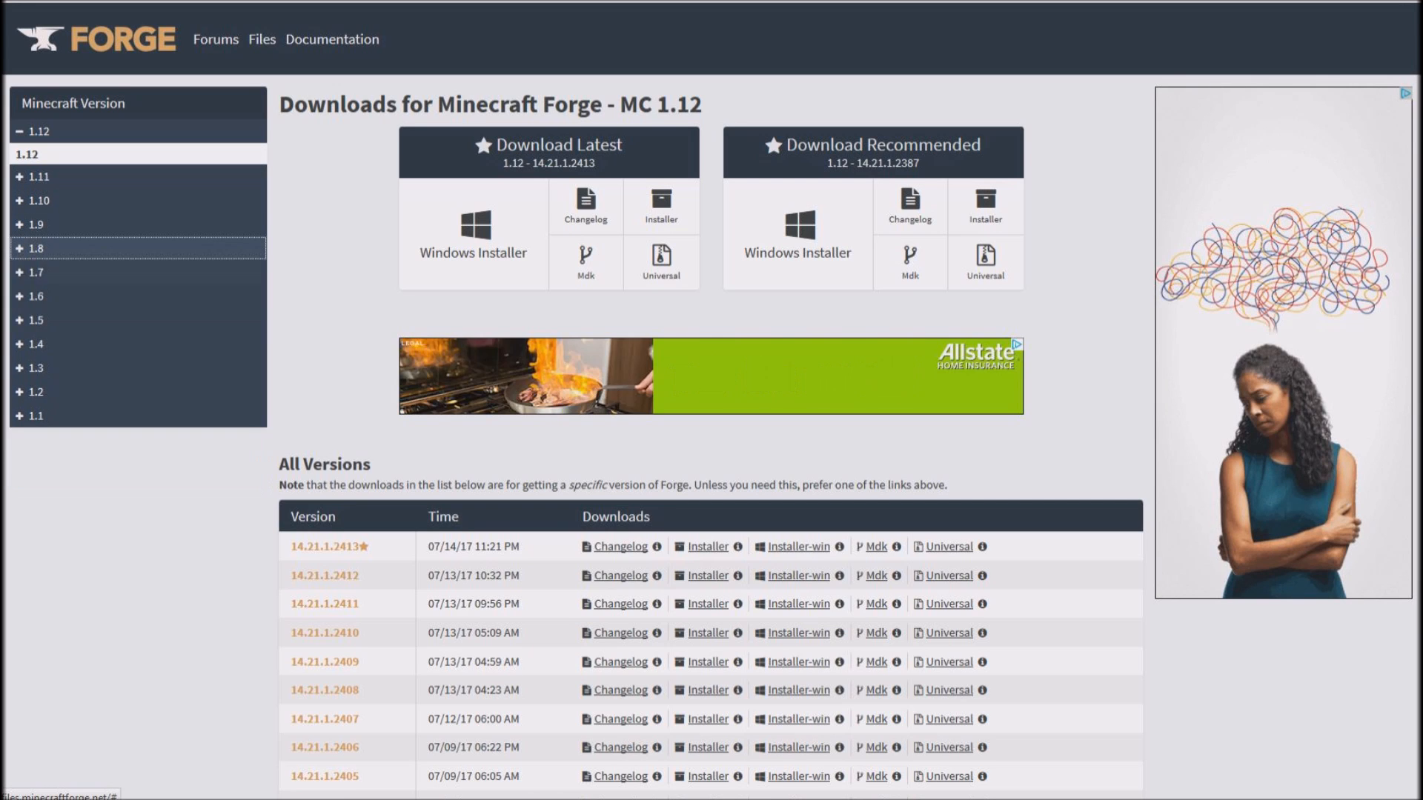
- Select Minecraft version 1.8.9 under 1.8 and look over its Forge build list
click(30, 247)
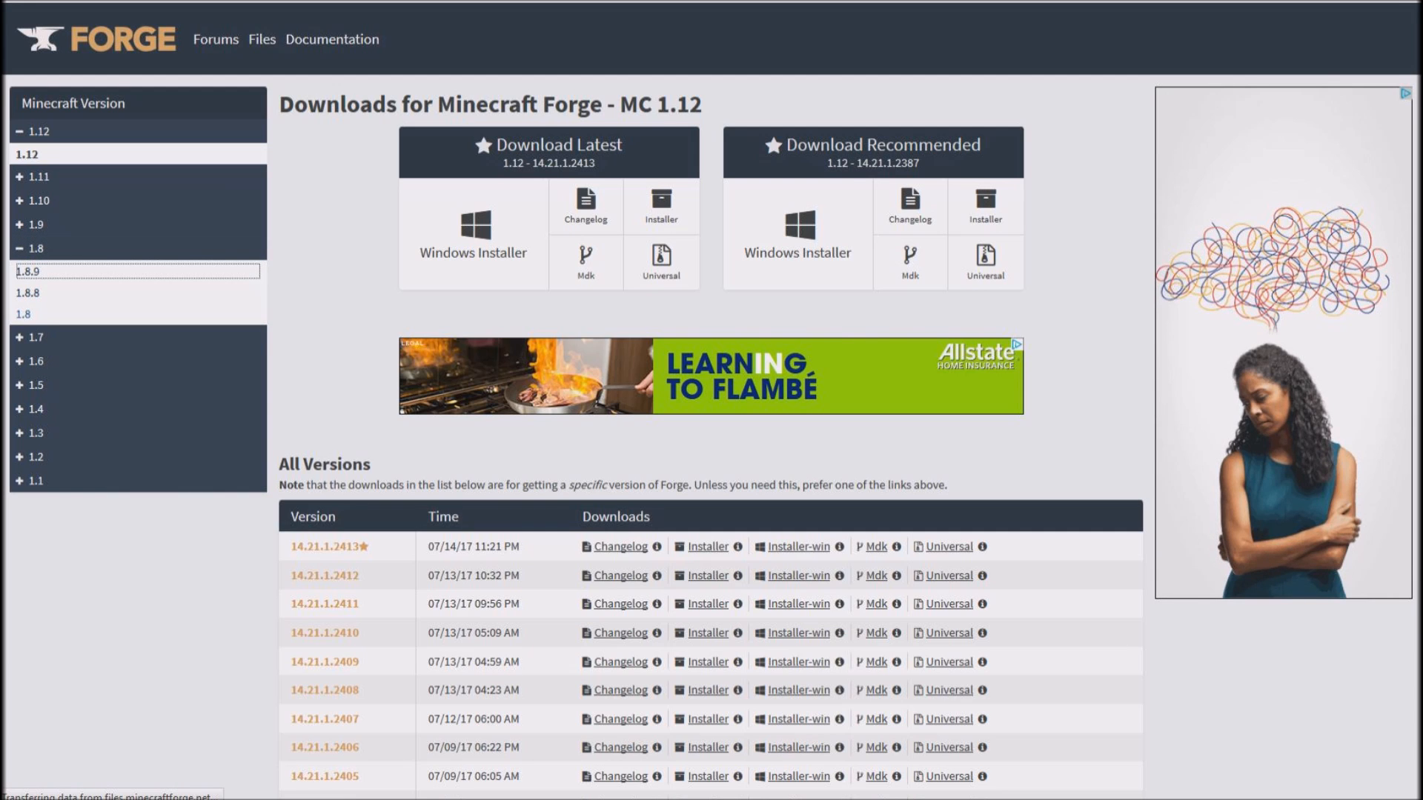
click(27, 273)
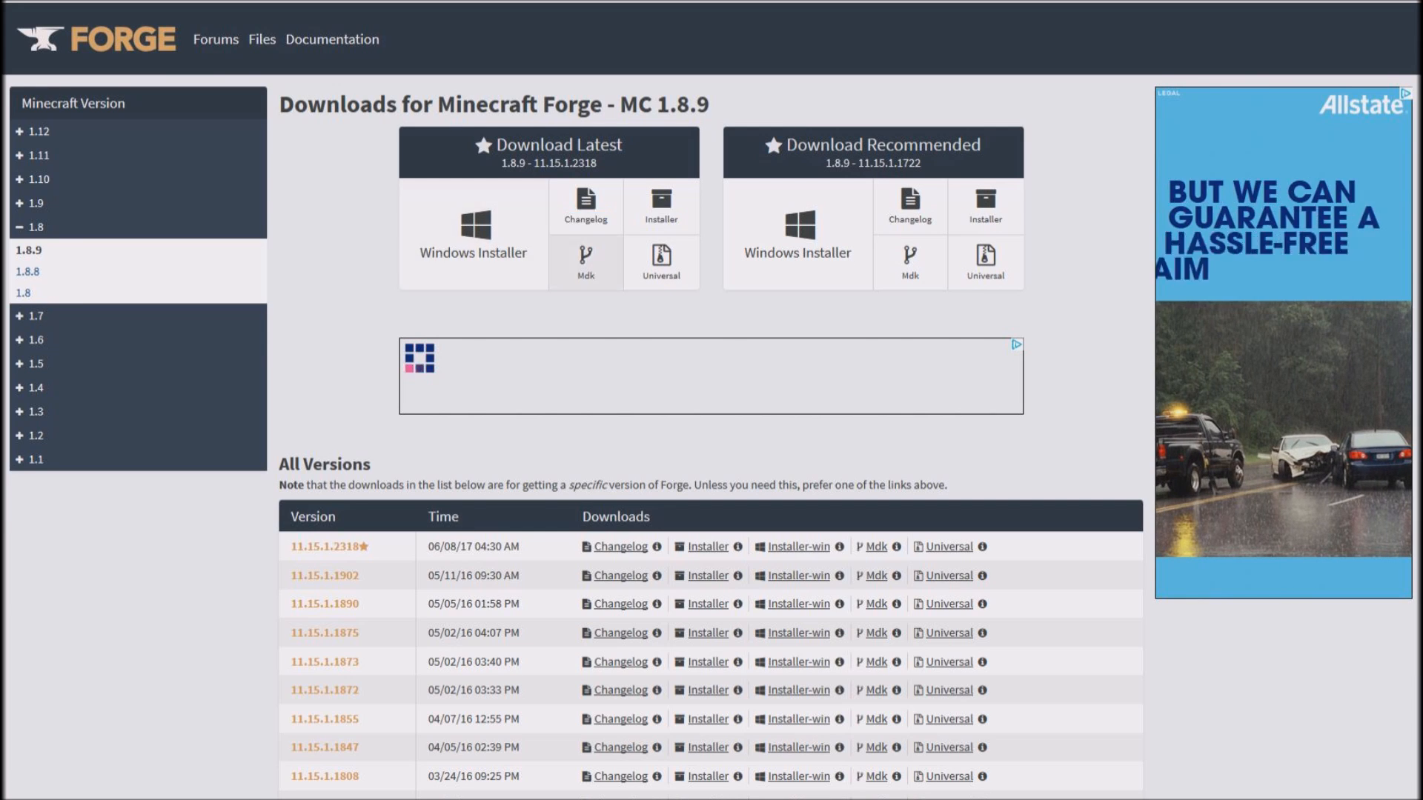
scroll(down, 3)
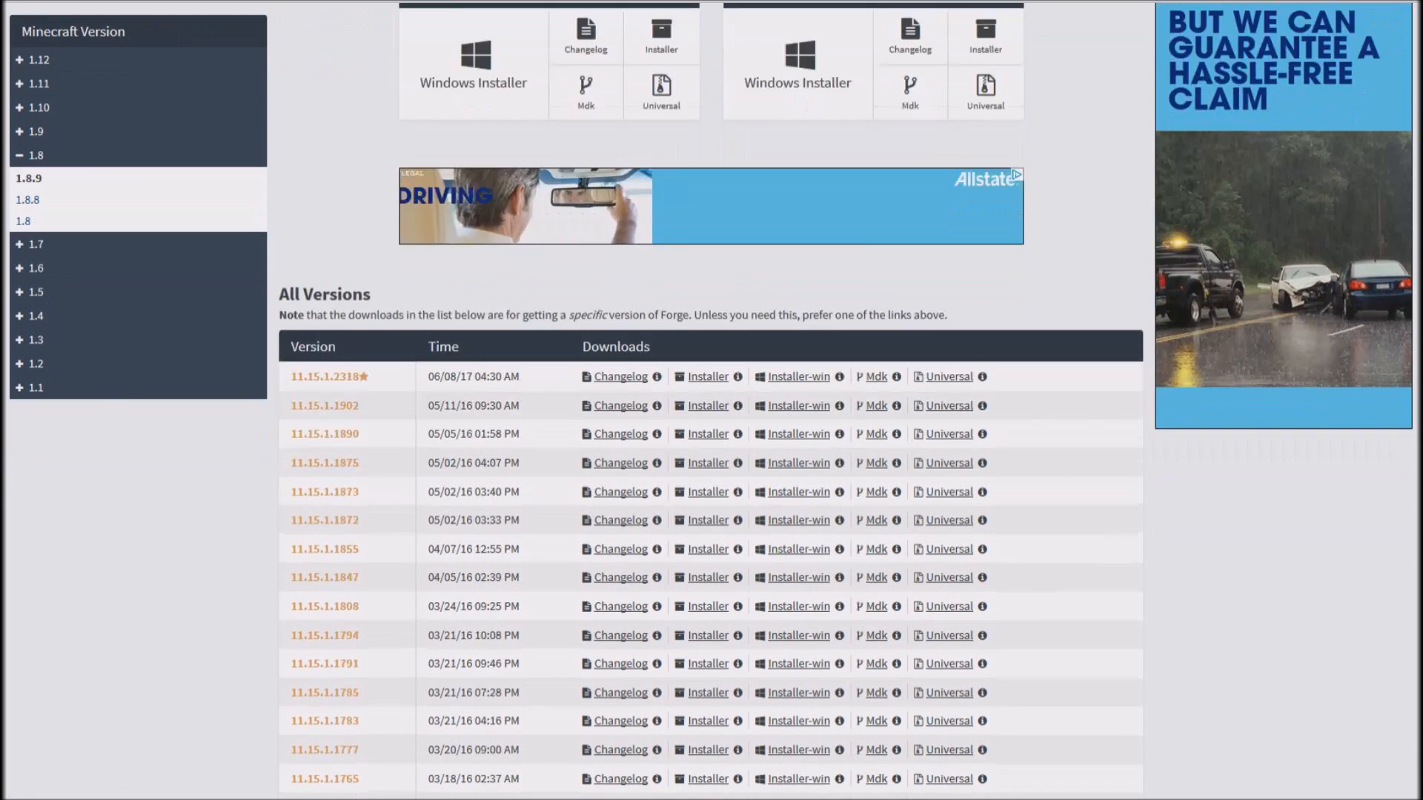
scroll(up, 3)
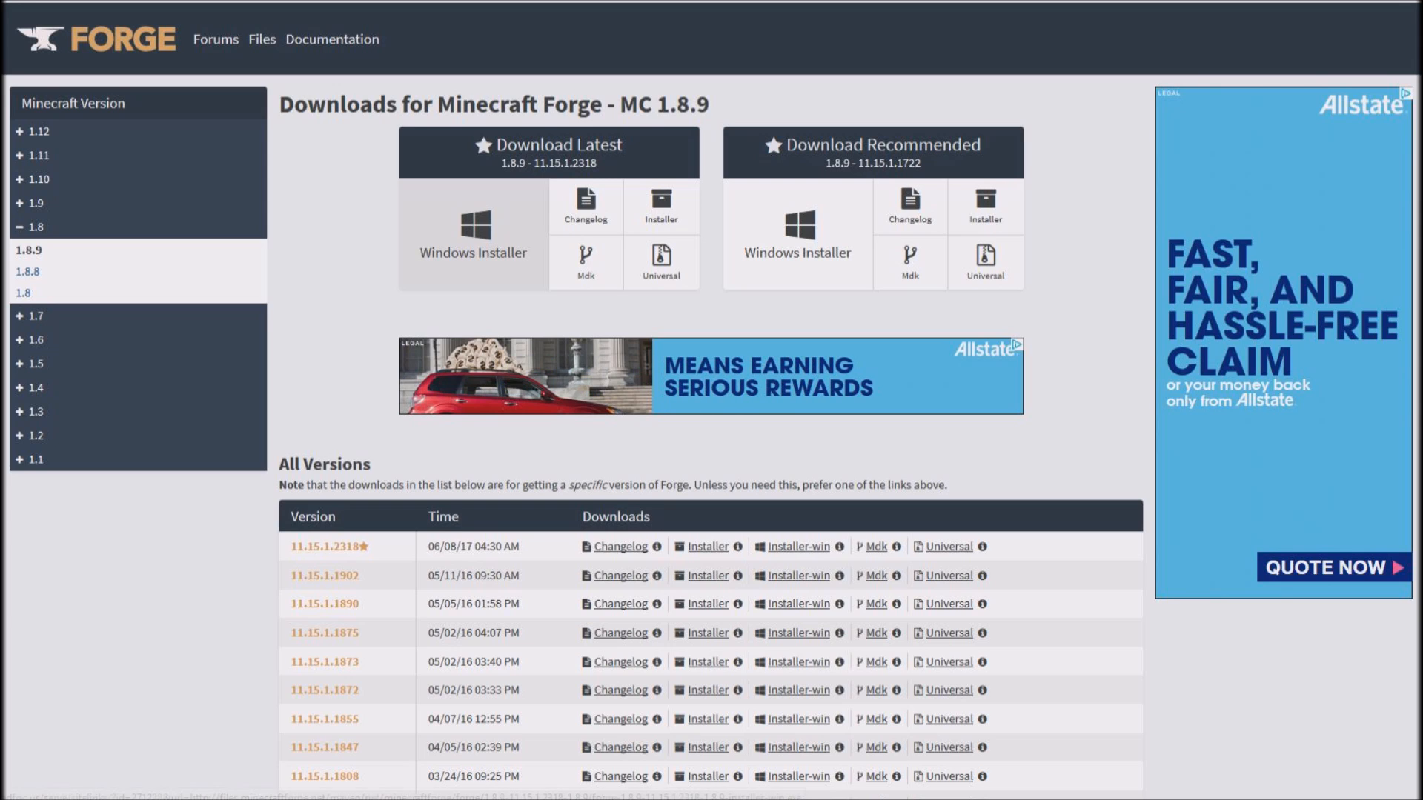
mouse_move(472, 231)
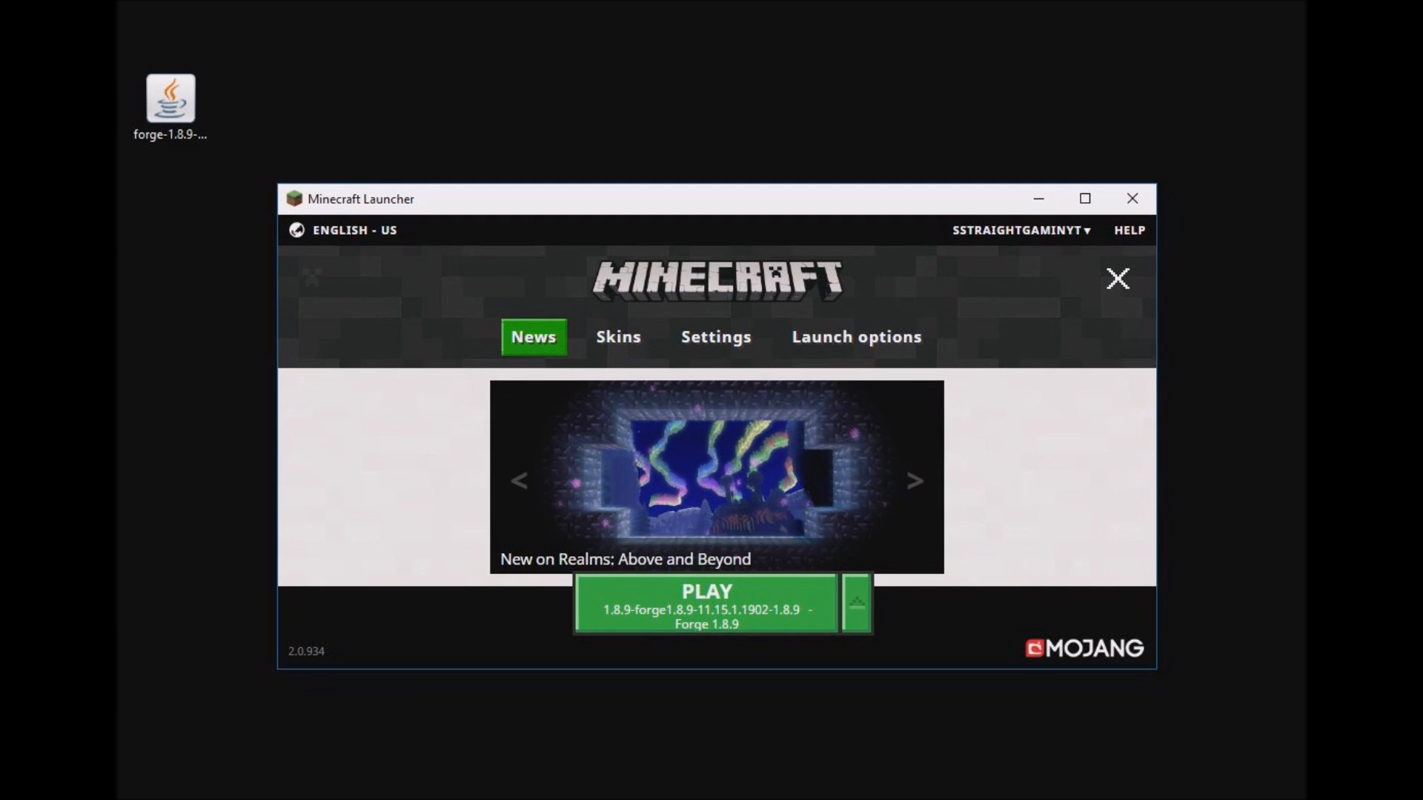
- Check the profile list next to PLAY, then go to Launch options to edit a new configuration
click(854, 603)
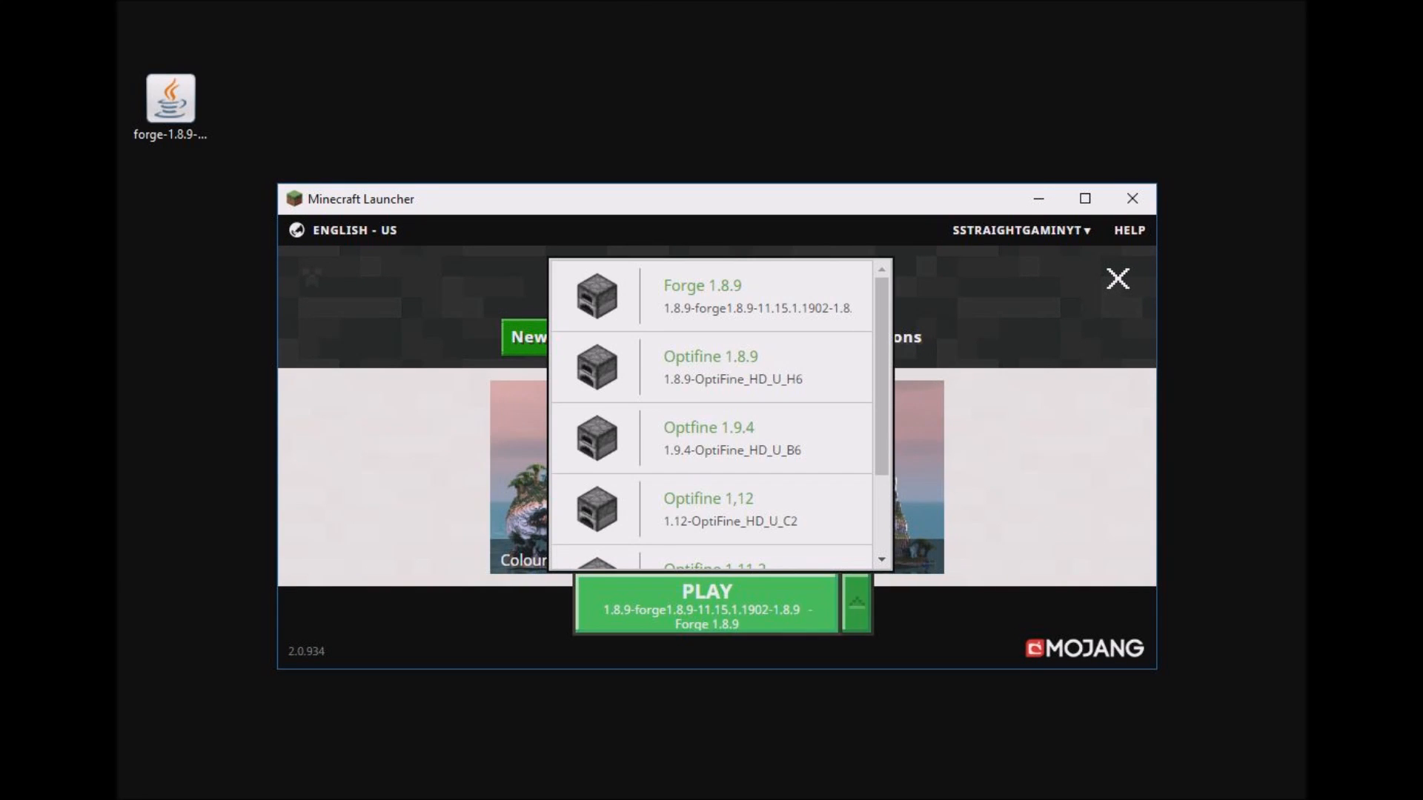
click(1116, 278)
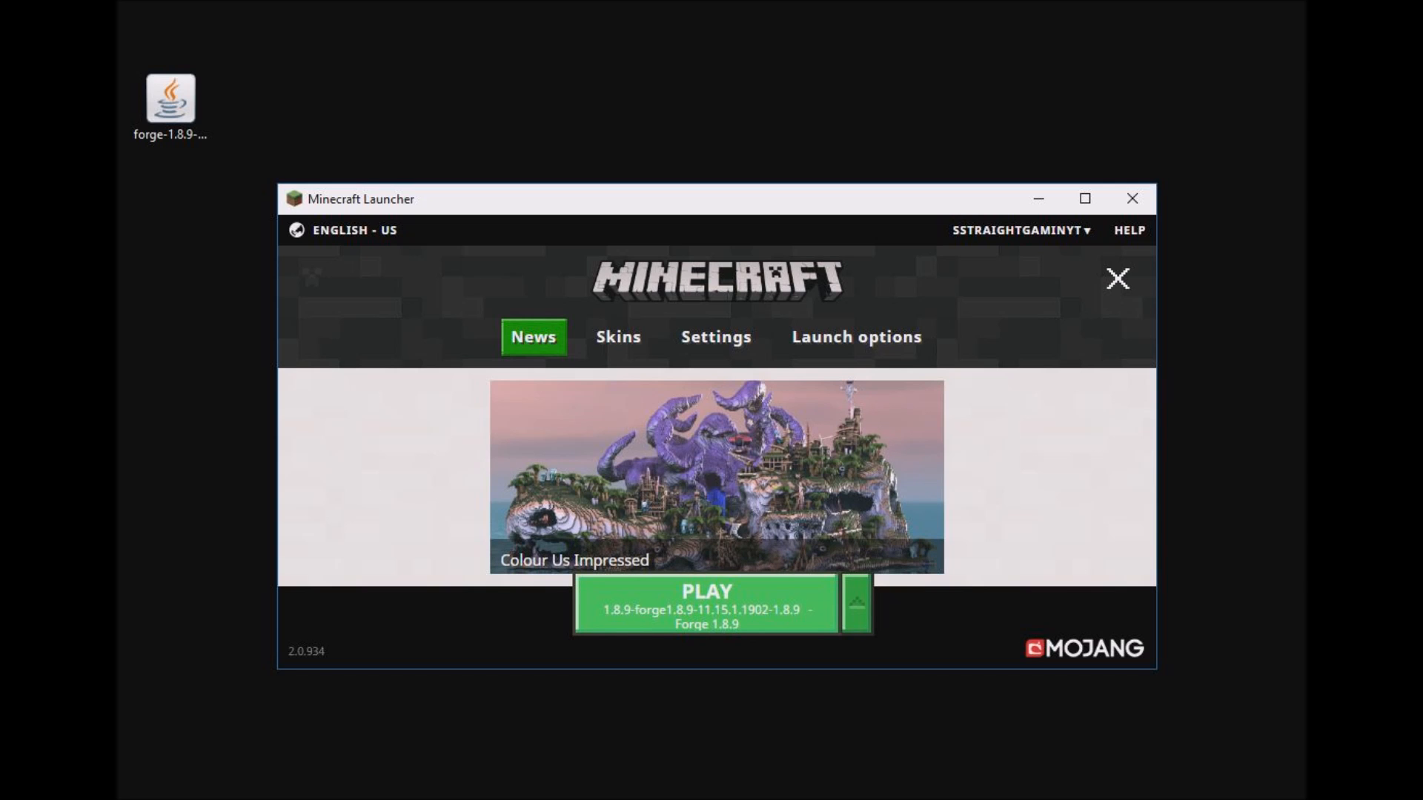
mouse_move(855, 336)
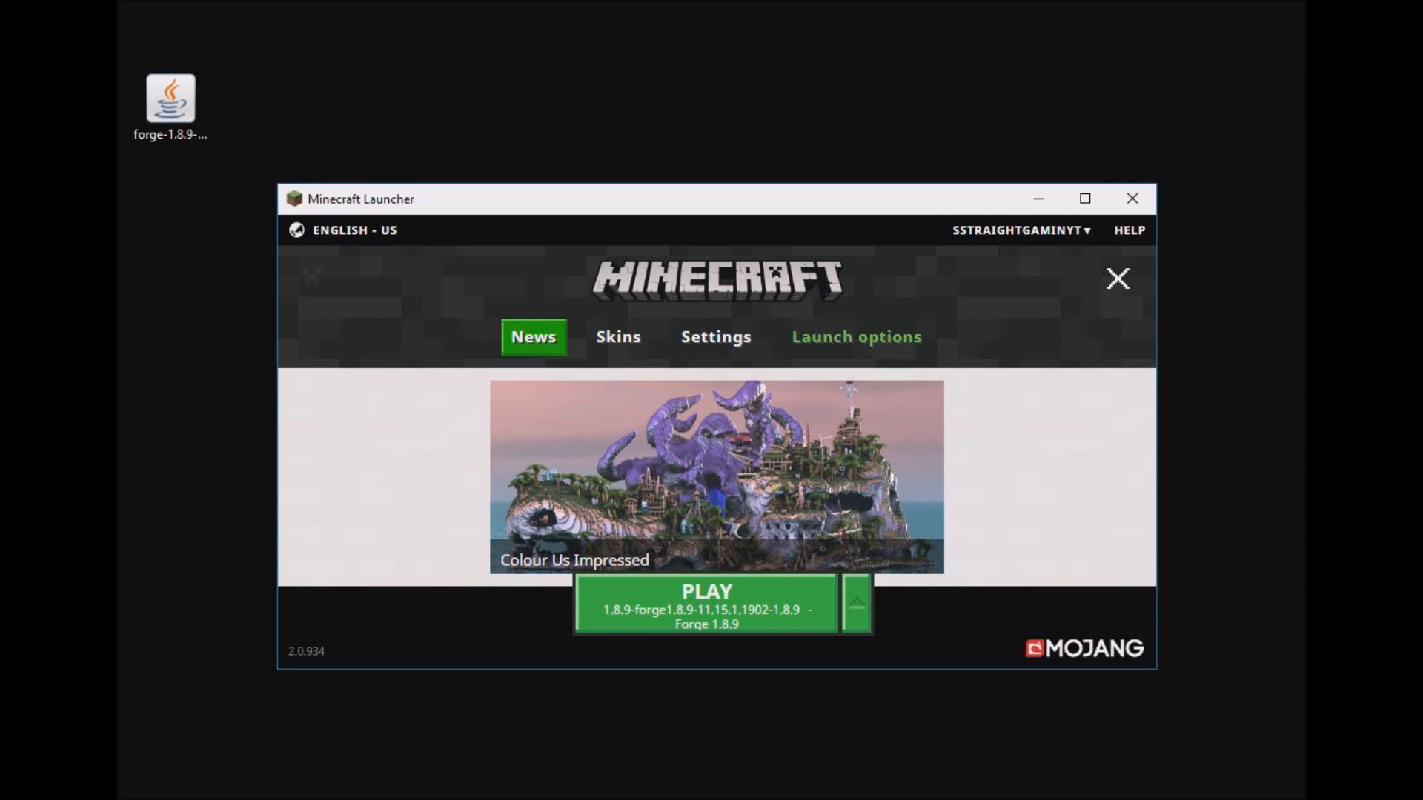
click(855, 336)
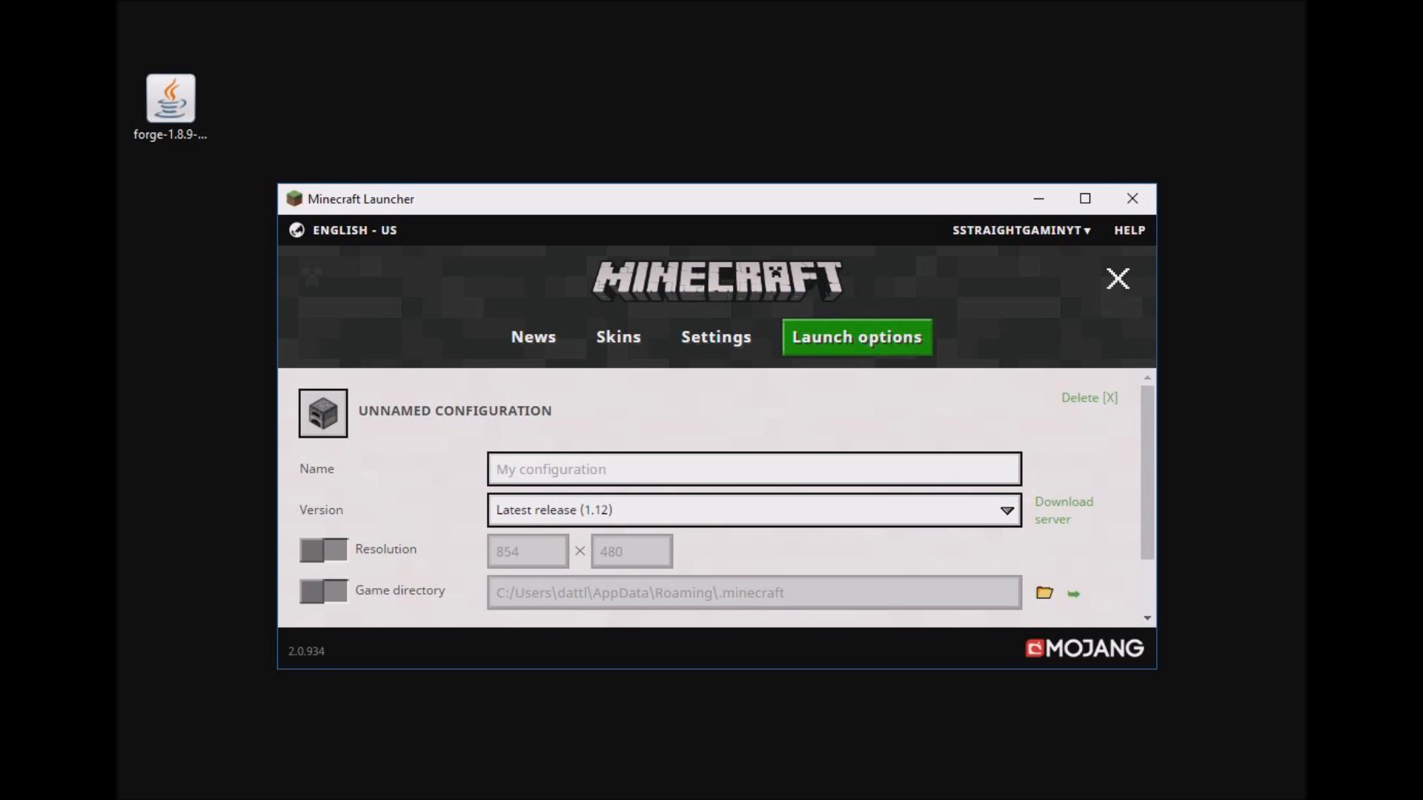
- Save a configuration named 'Forbe 1.8.9' using release 1.8.9-forge1.8.9-11.15.1.1902-1.8.9
click(1005, 509)
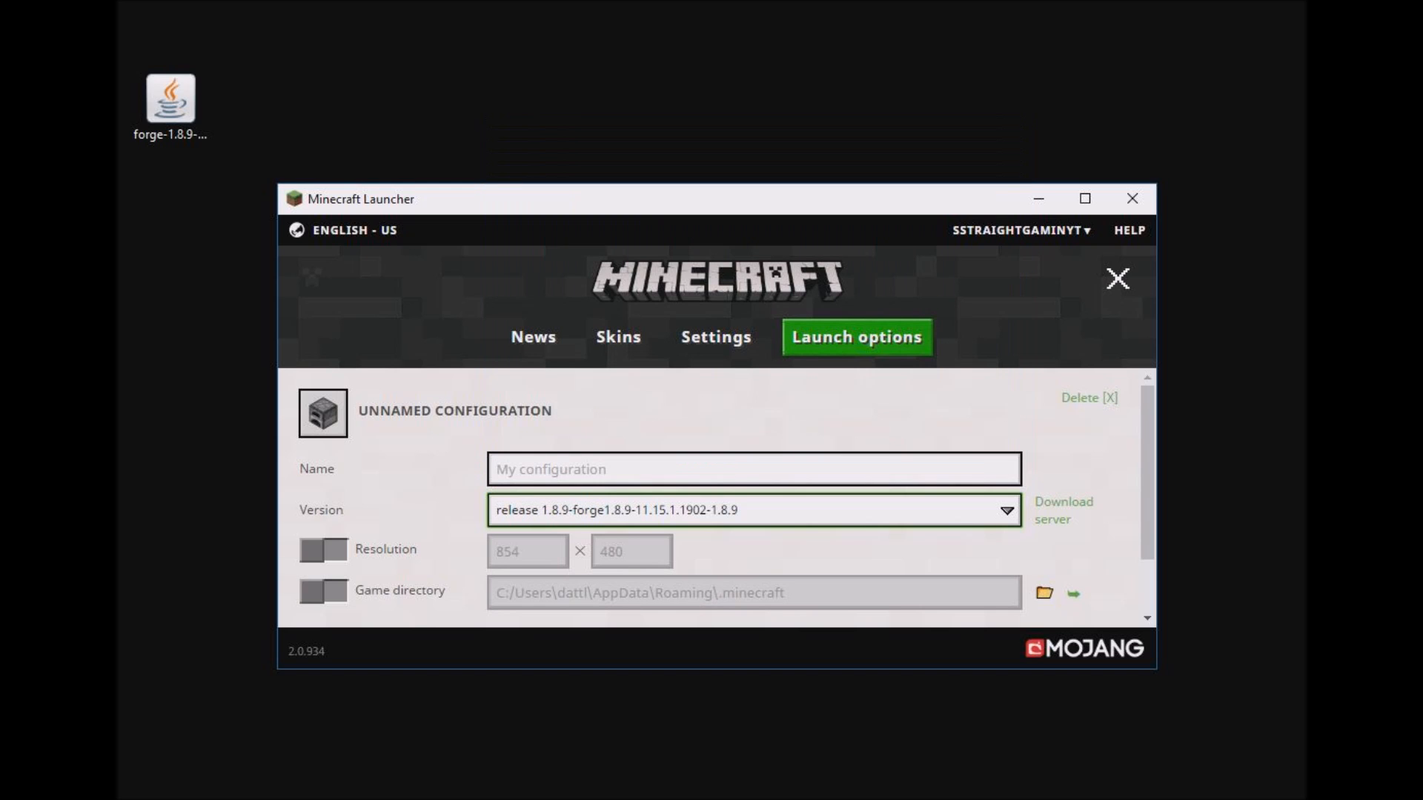
text(Forbe 1.)
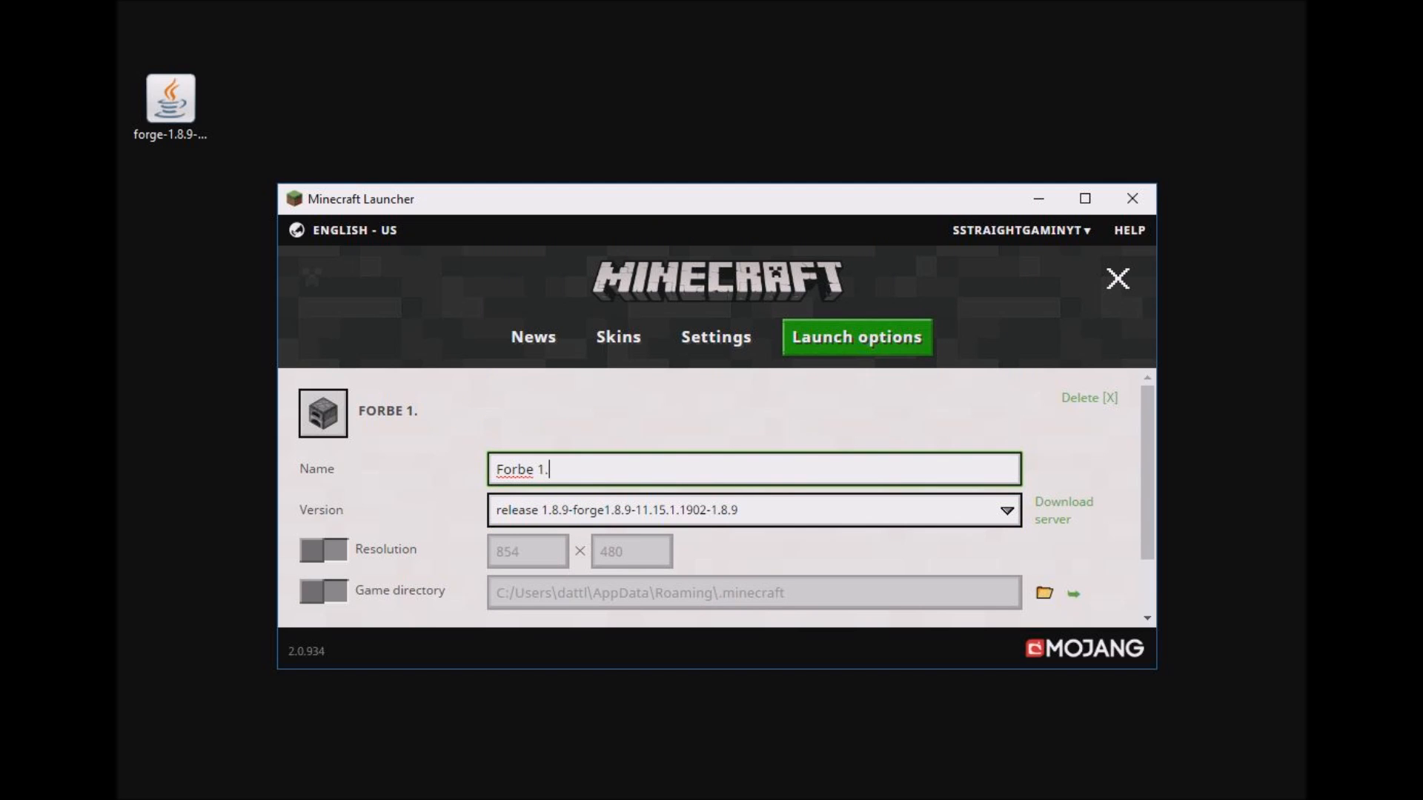
text(8.9)
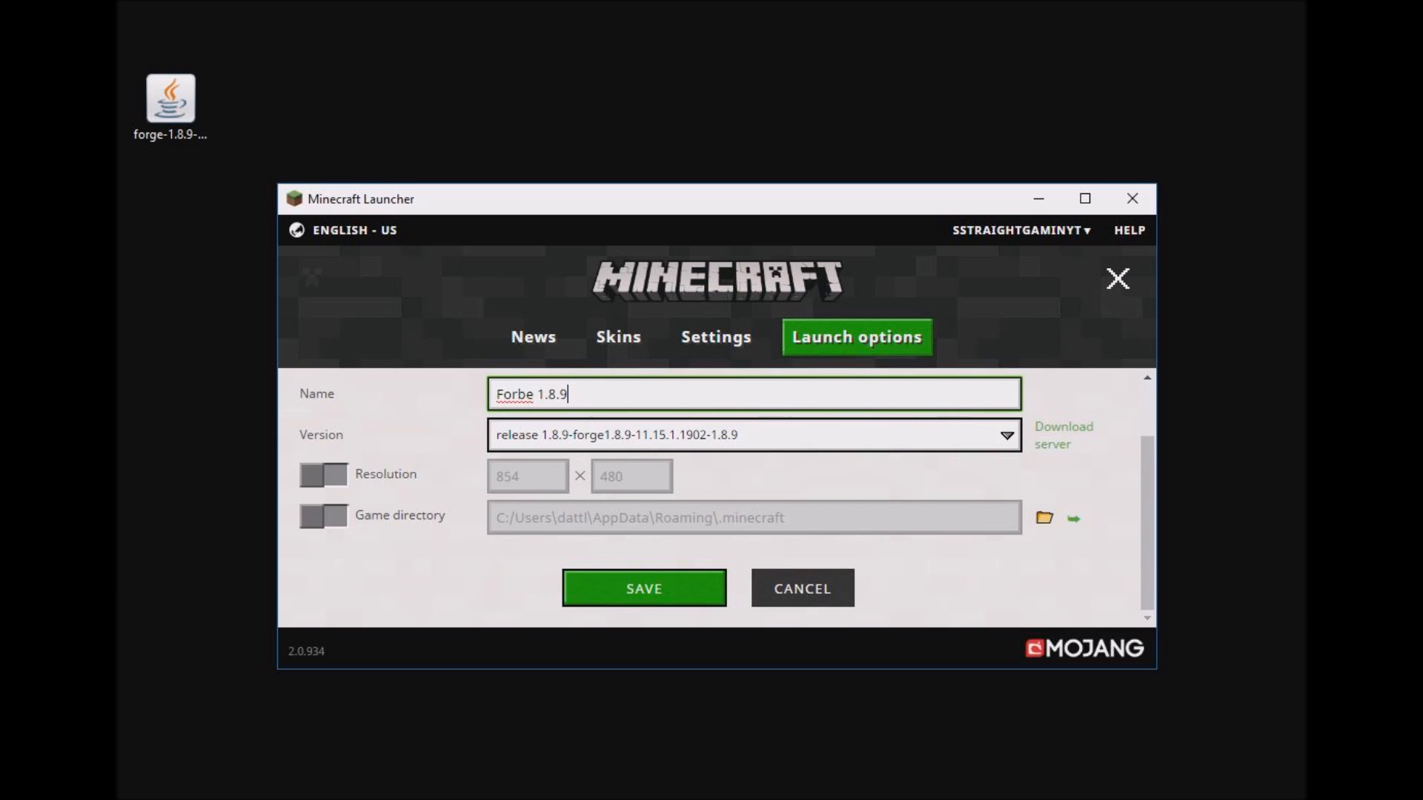
click(642, 588)
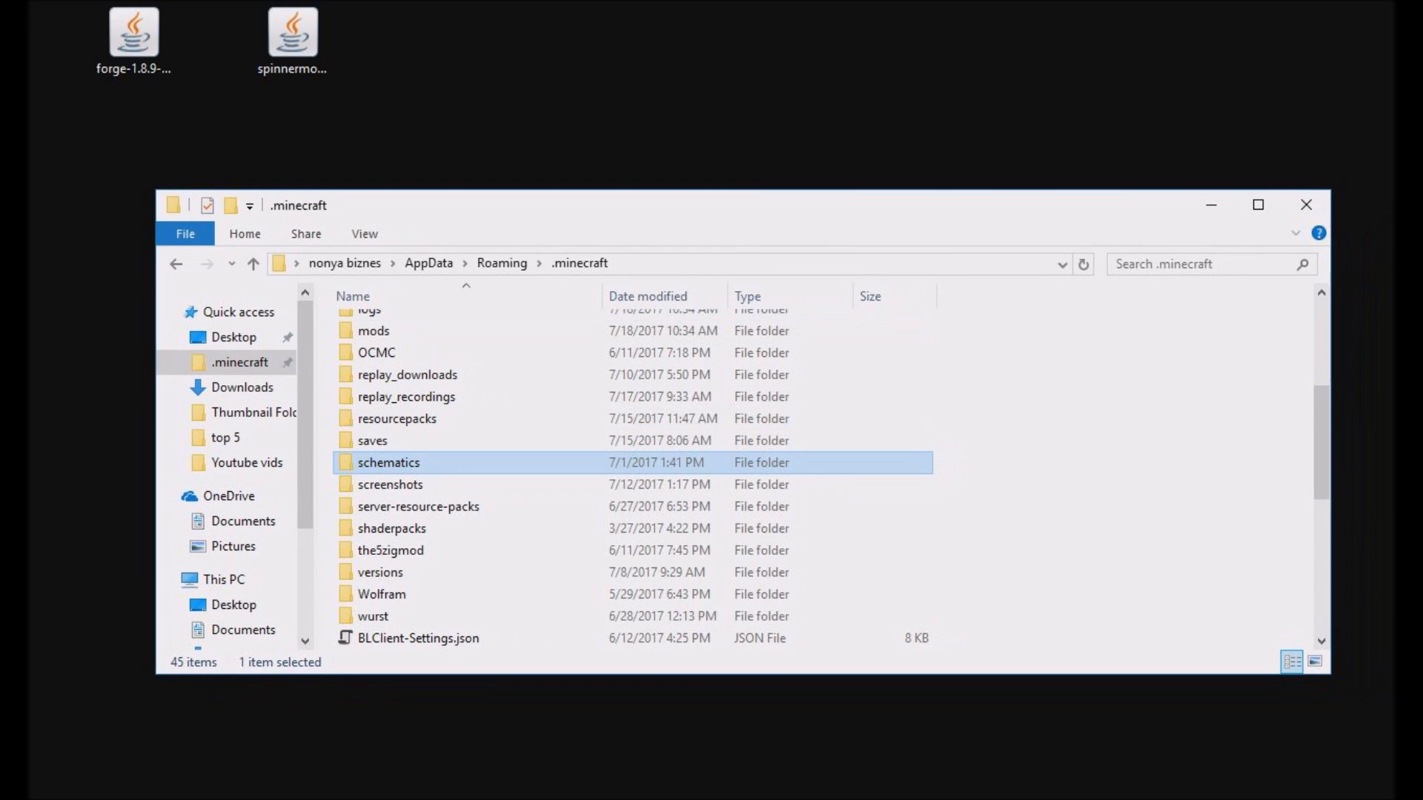
- Navigate up from .minecraft to the Roaming folder via the address bar
click(255, 264)
text($)
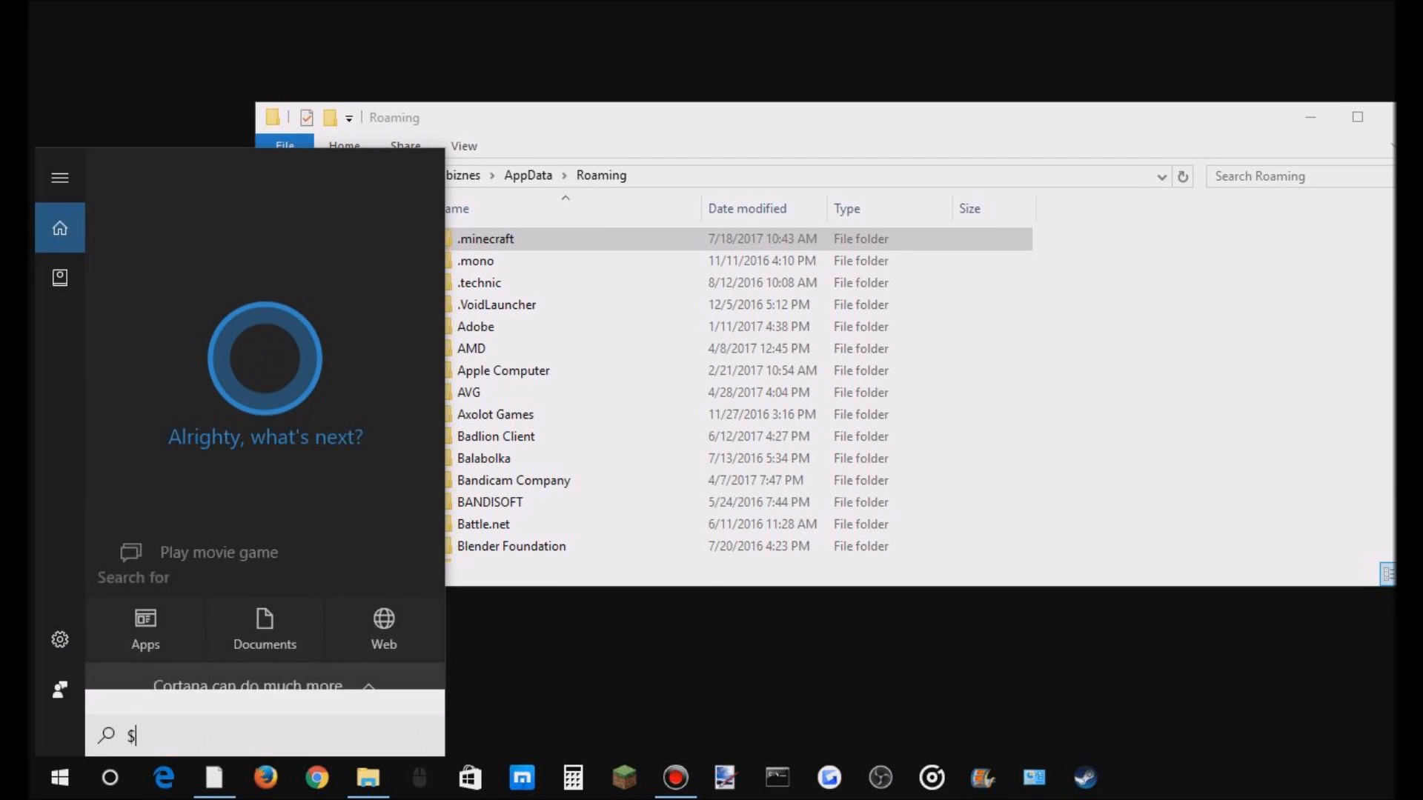
- Search Windows for %appdata% and open the matching Roaming folder
text(%)
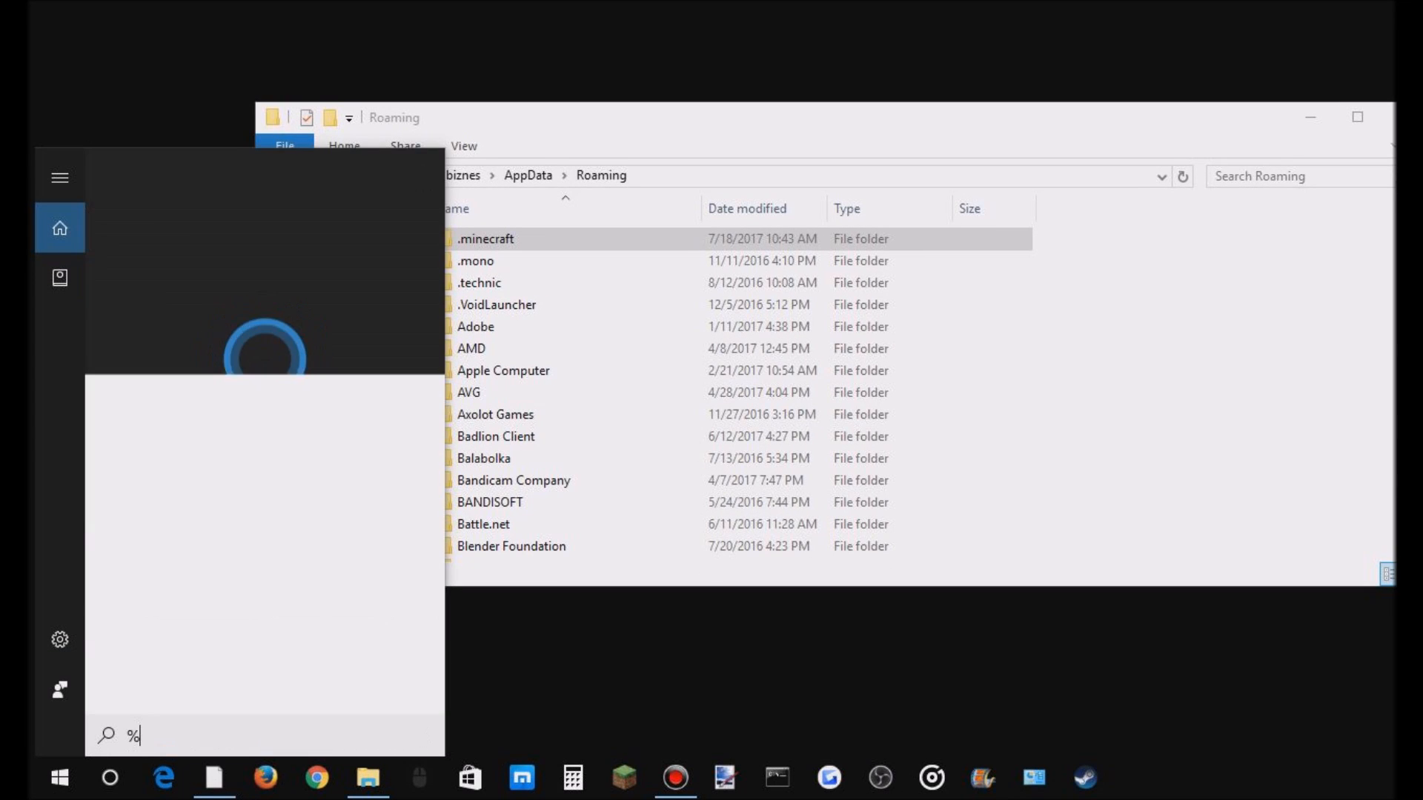
text(appdata)
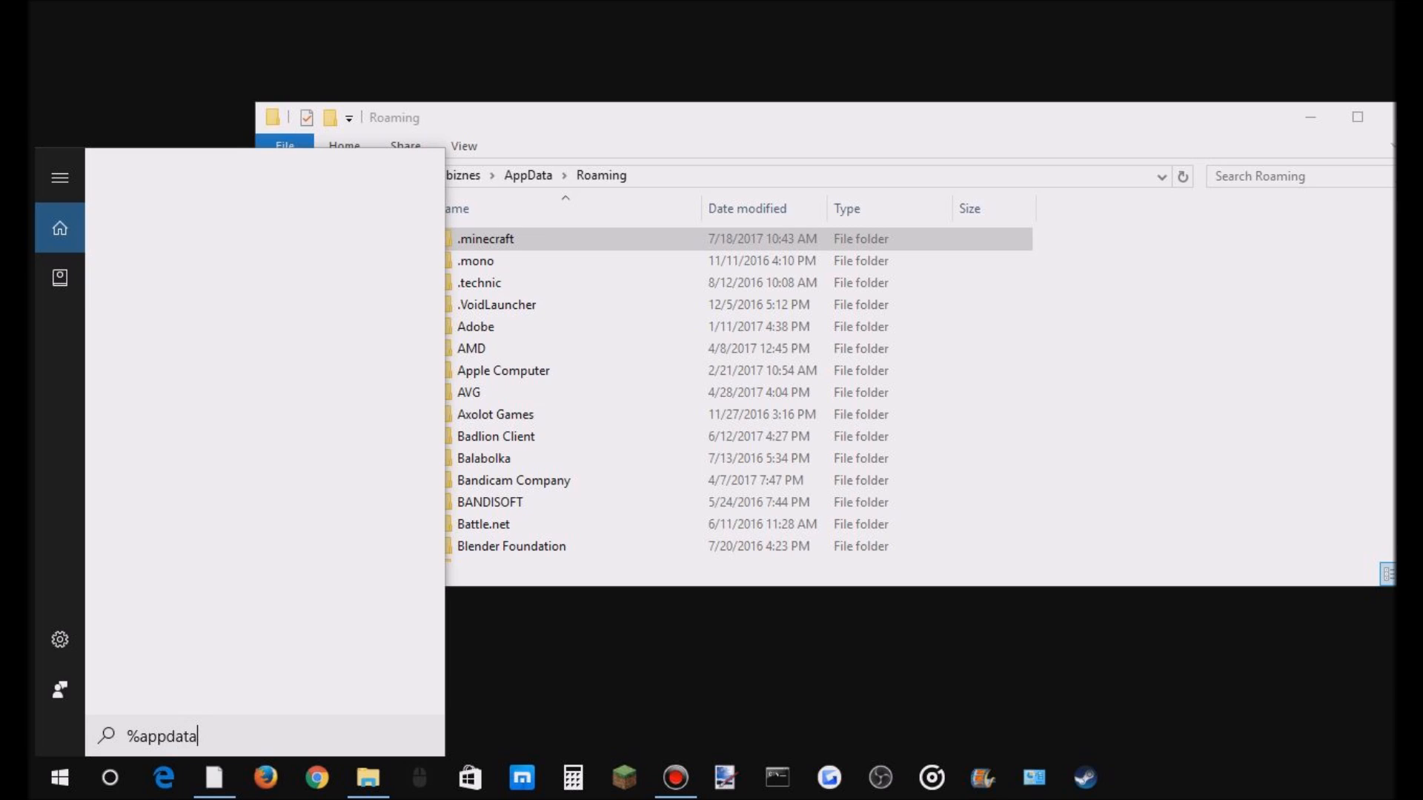
text(%)
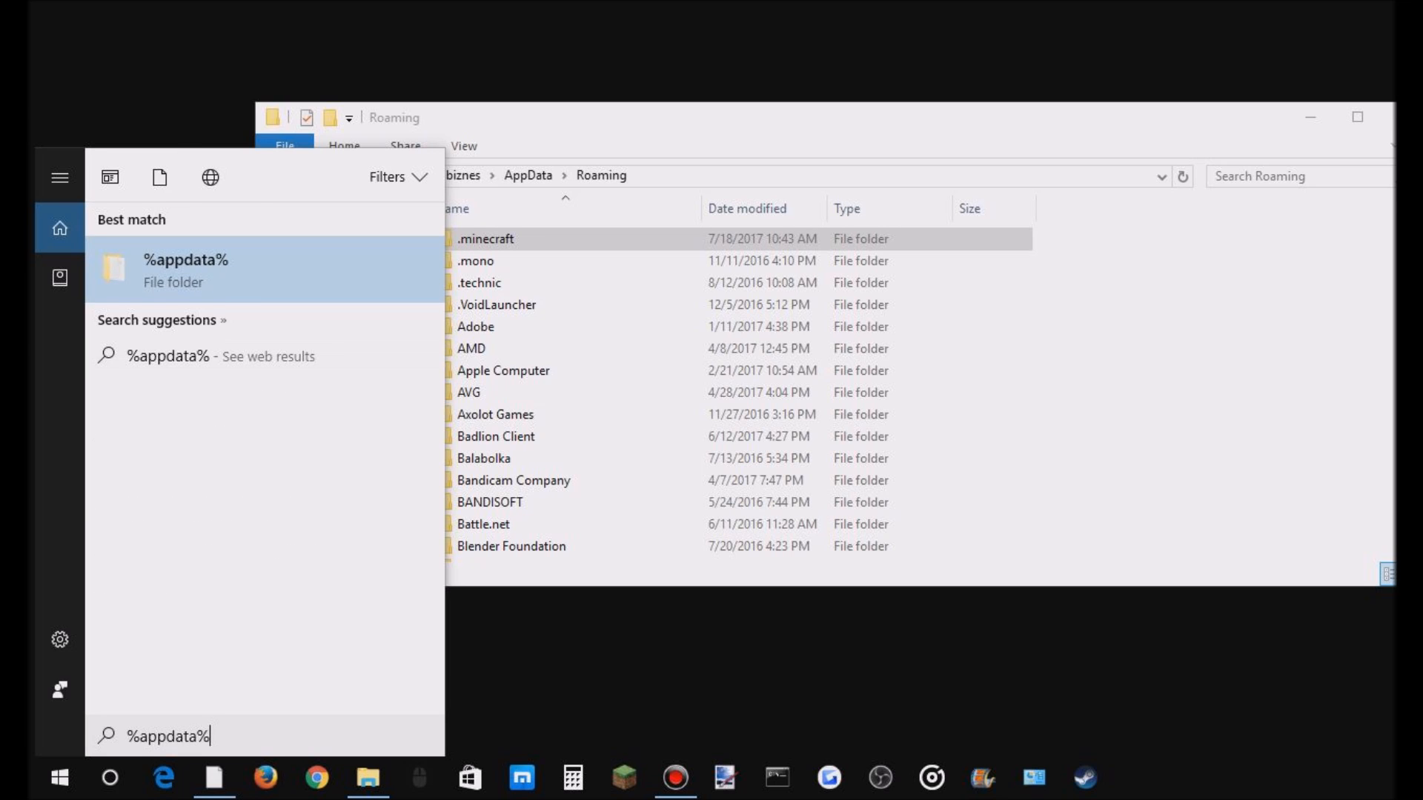
click(185, 269)
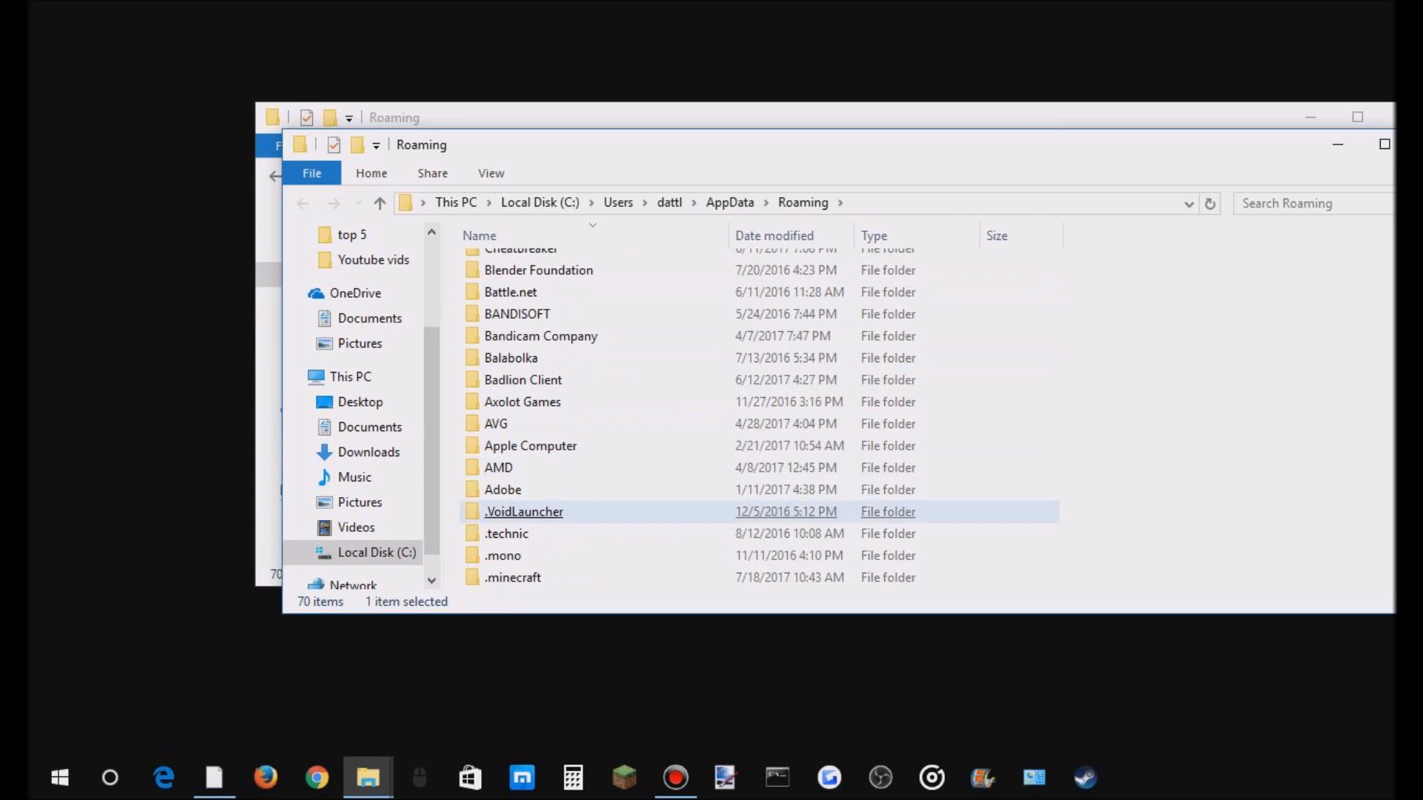
- Go into .minecraft and then its mods folder with the OptiFine and 5zig jars
double_click(513, 576)
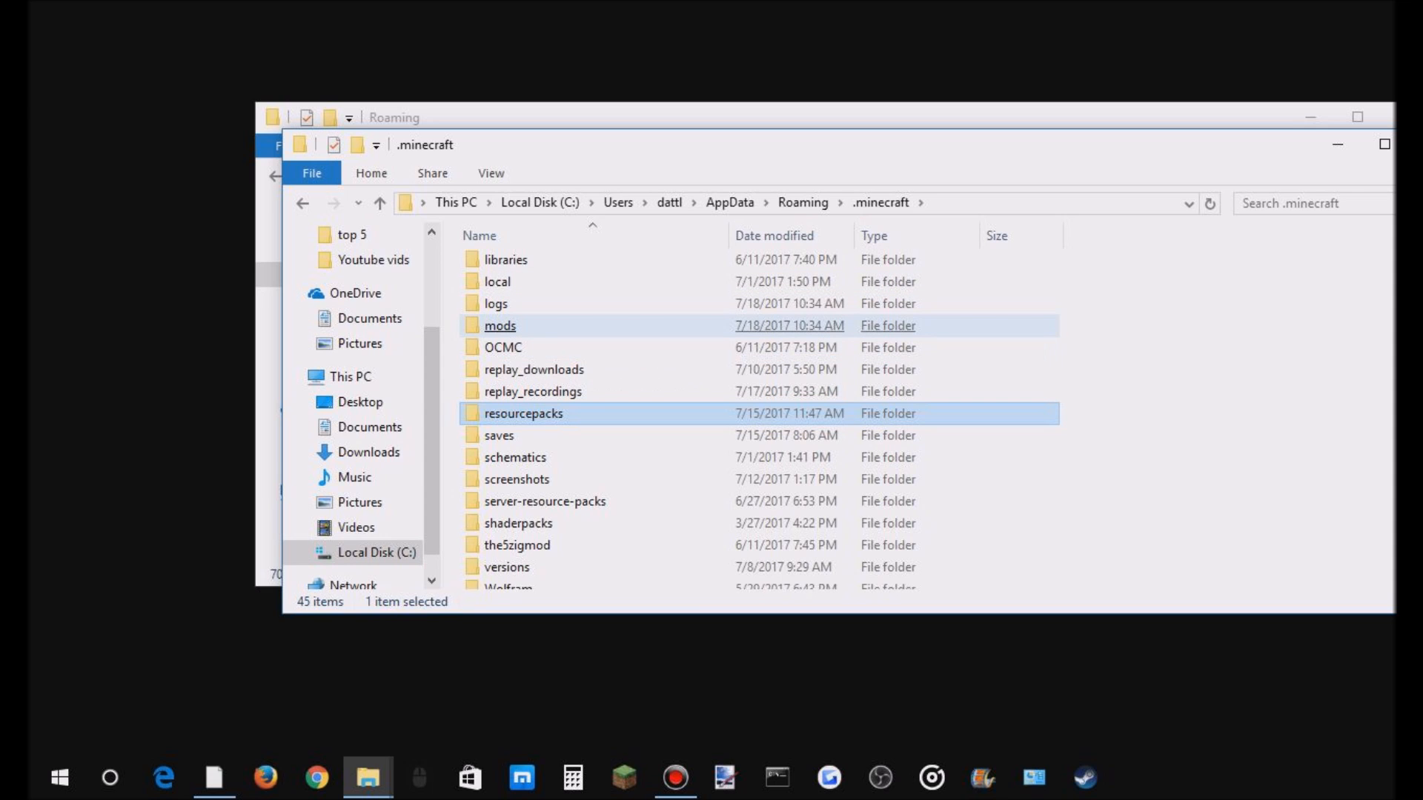
double_click(499, 326)
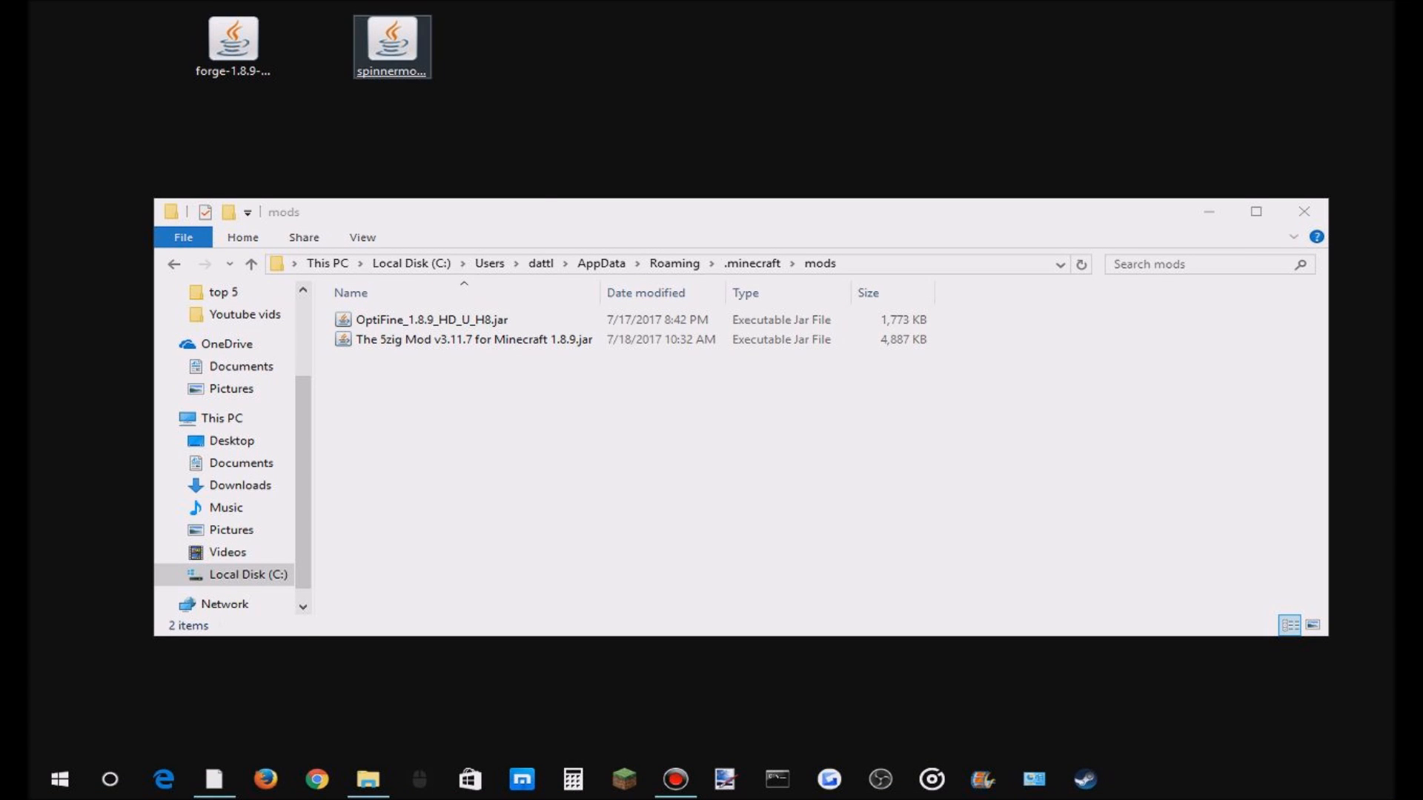
- Drag The 5zig Mod v3.11.7 jar to the desktop and select spinnermod-1.8.9.jar there
drag(462, 338, 550, 38)
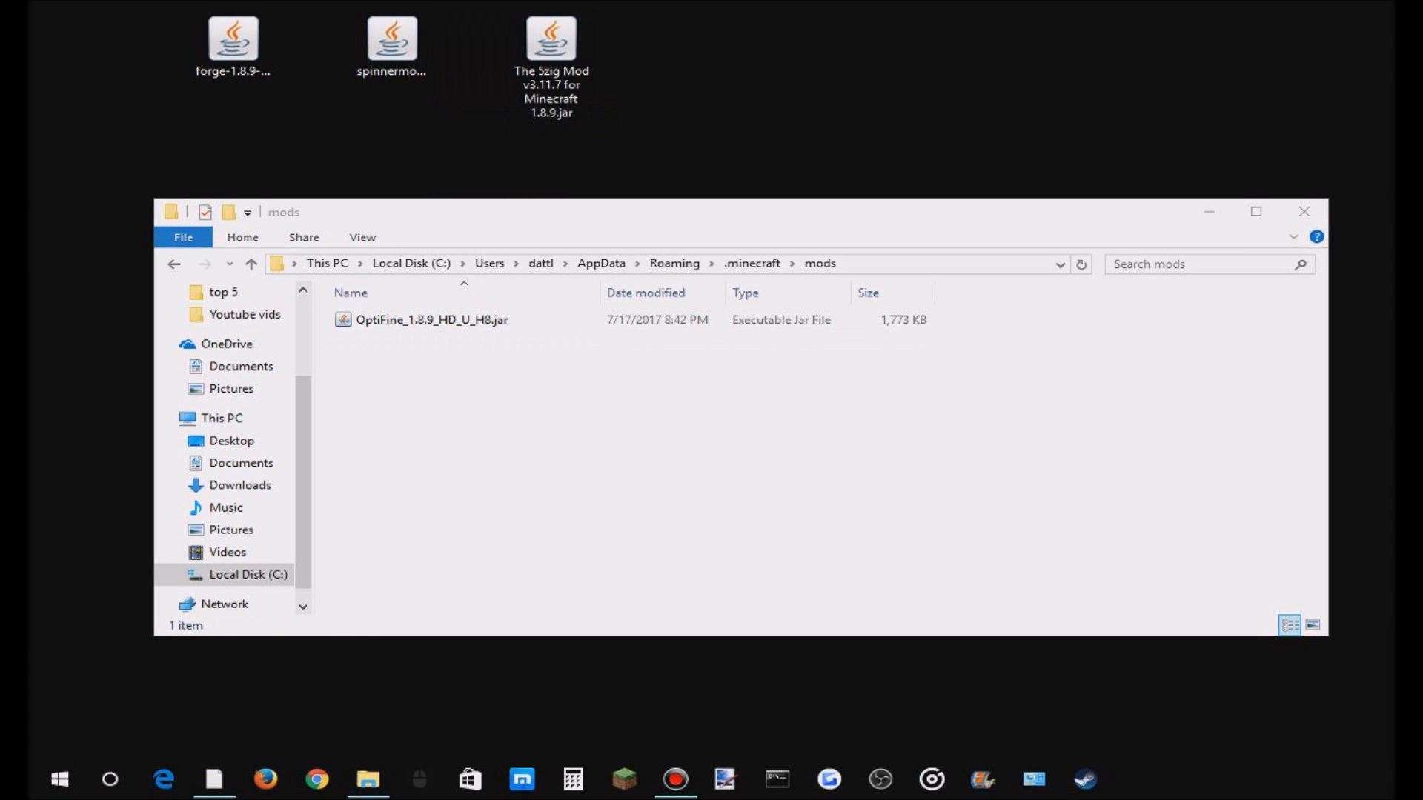
click(311, 42)
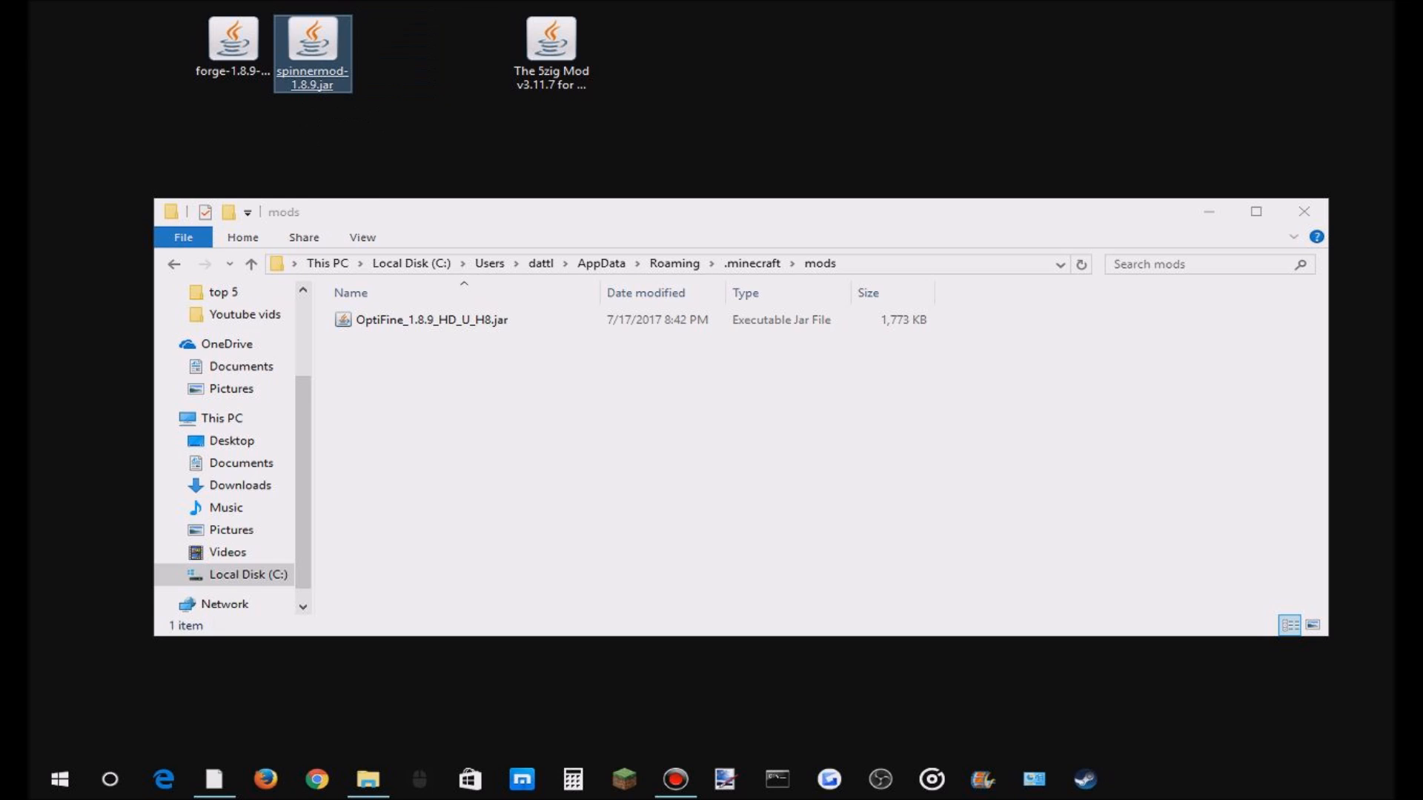